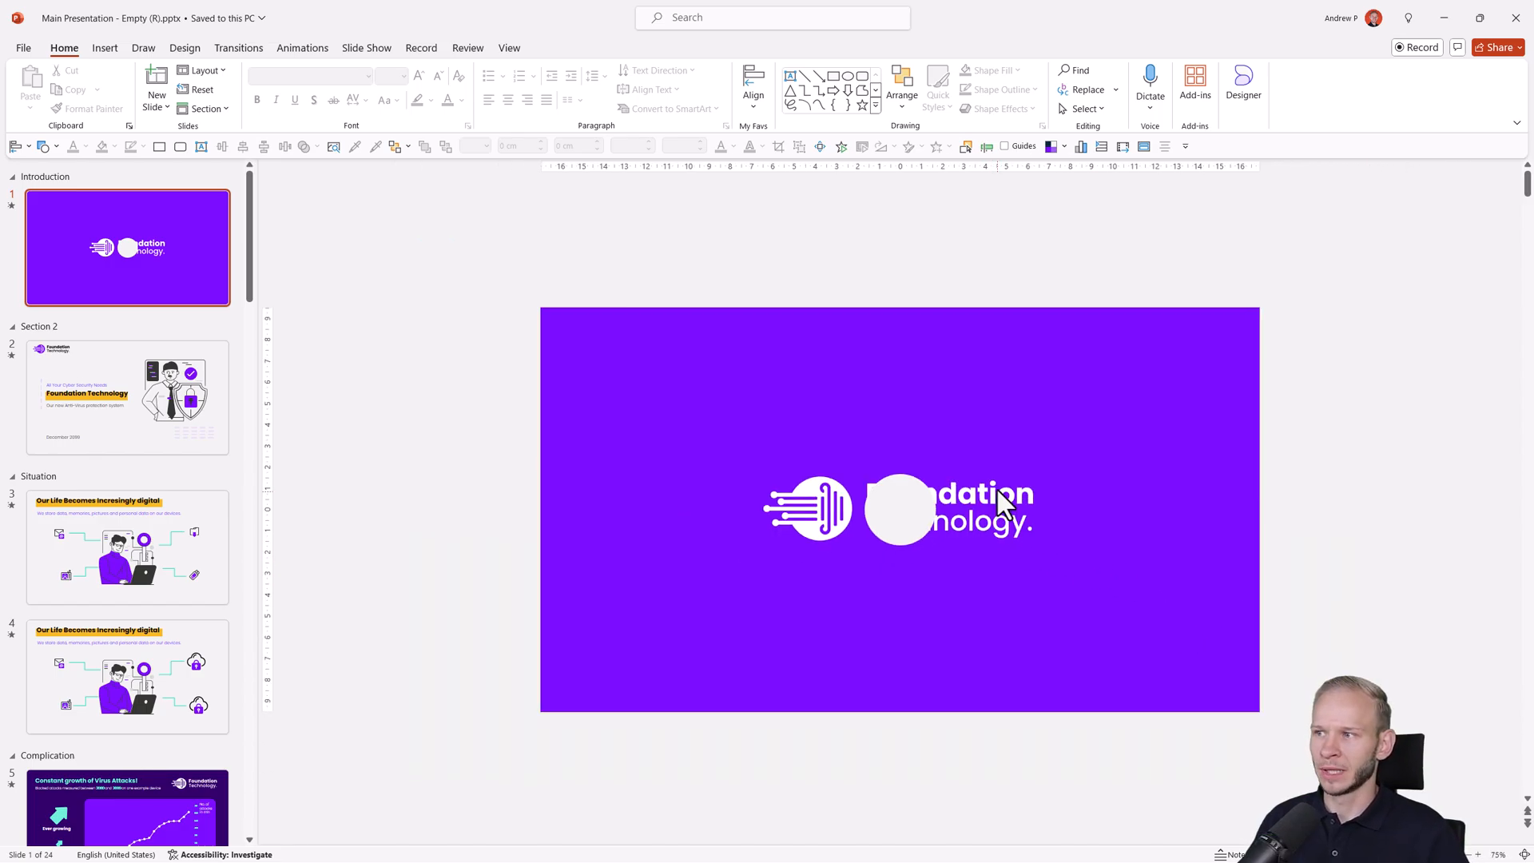
mouse_move(713, 351)
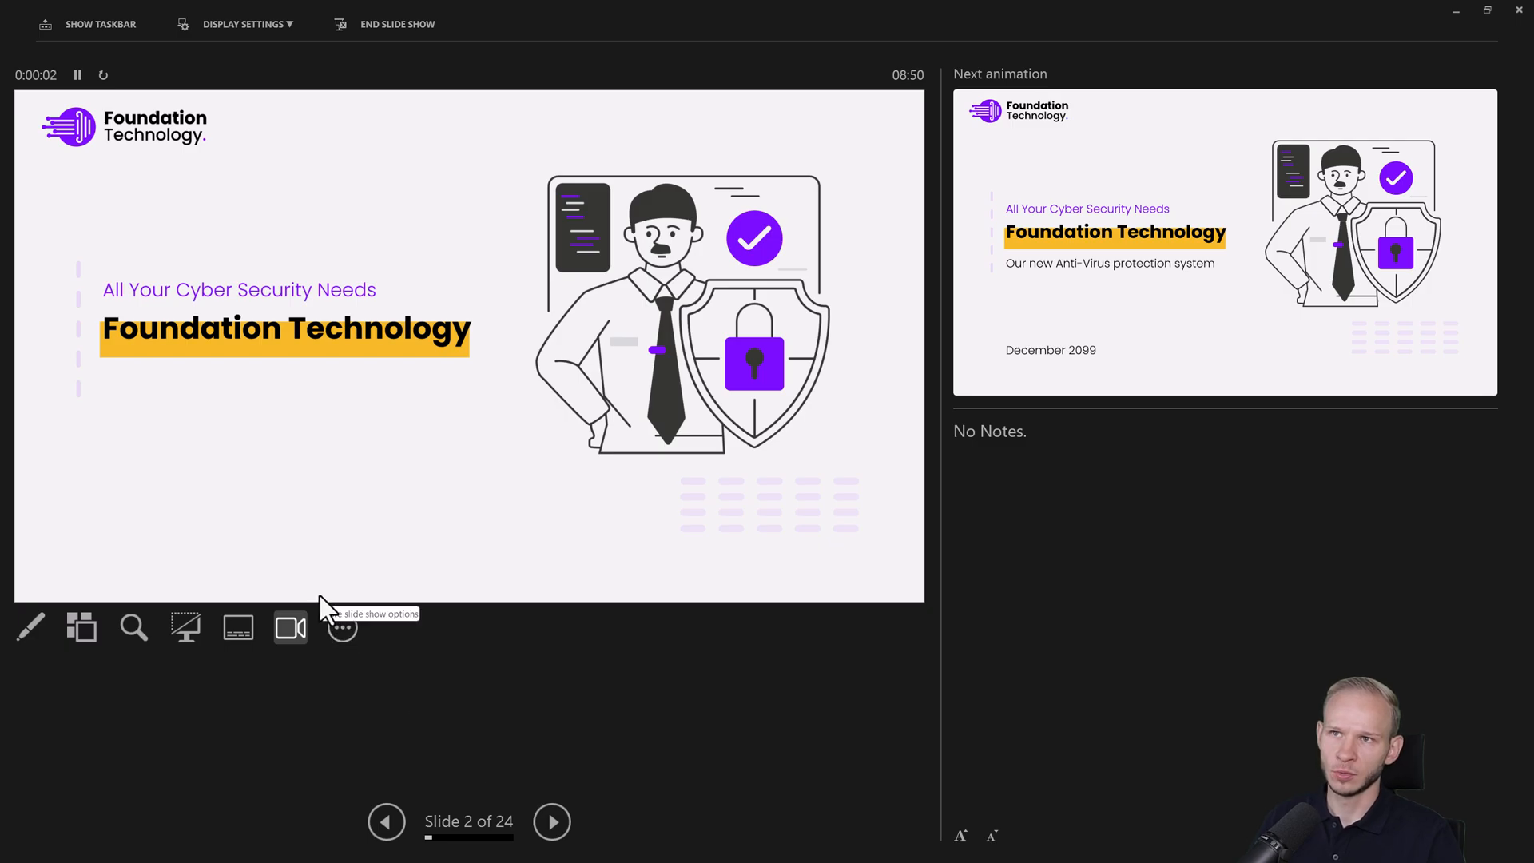
mouse_move(26, 115)
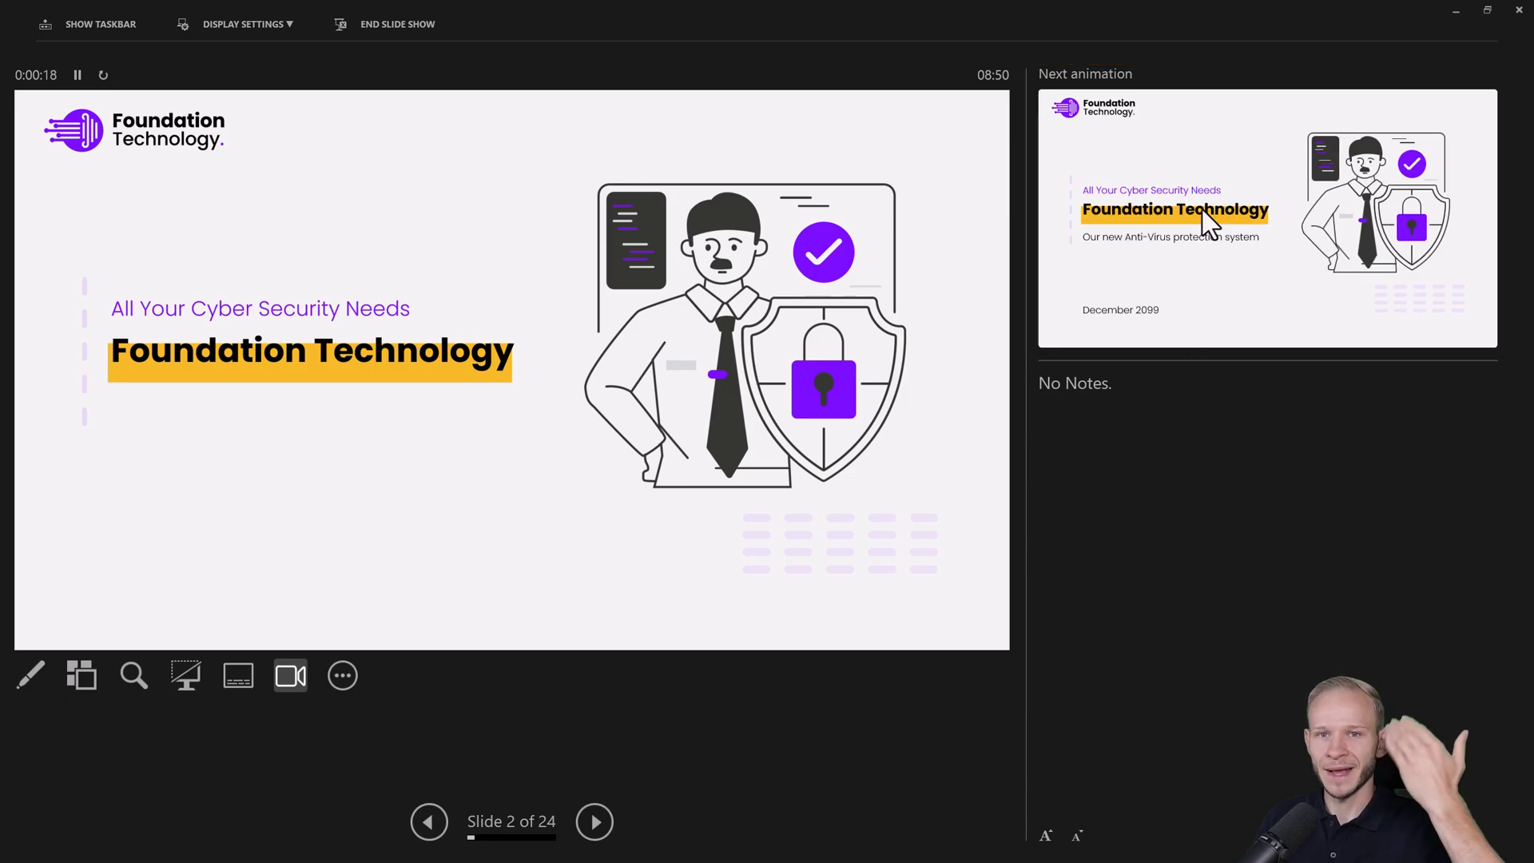
mouse_move(1093, 259)
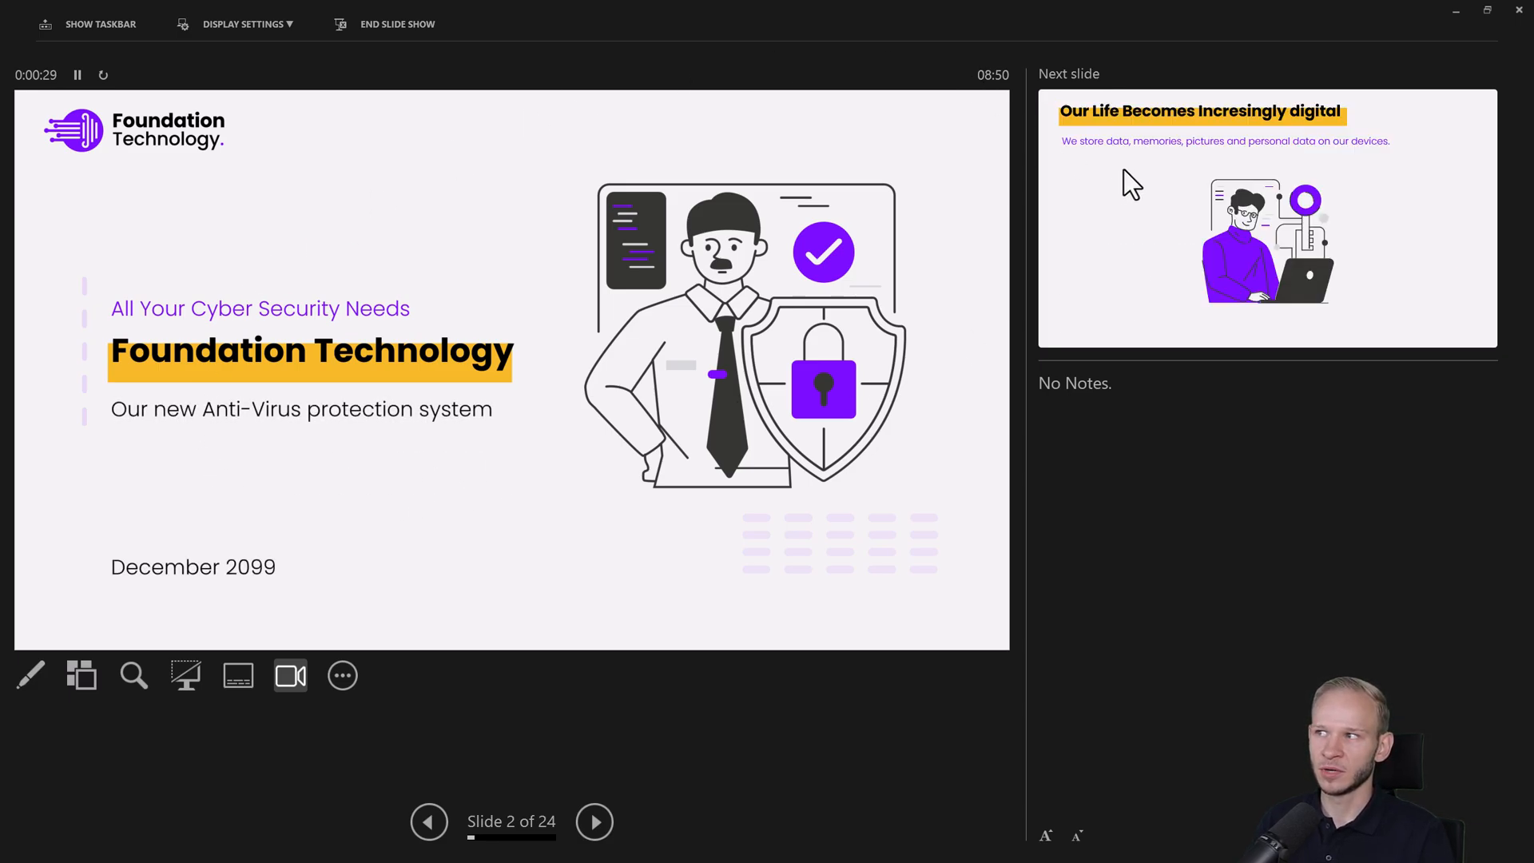
mouse_move(1282, 168)
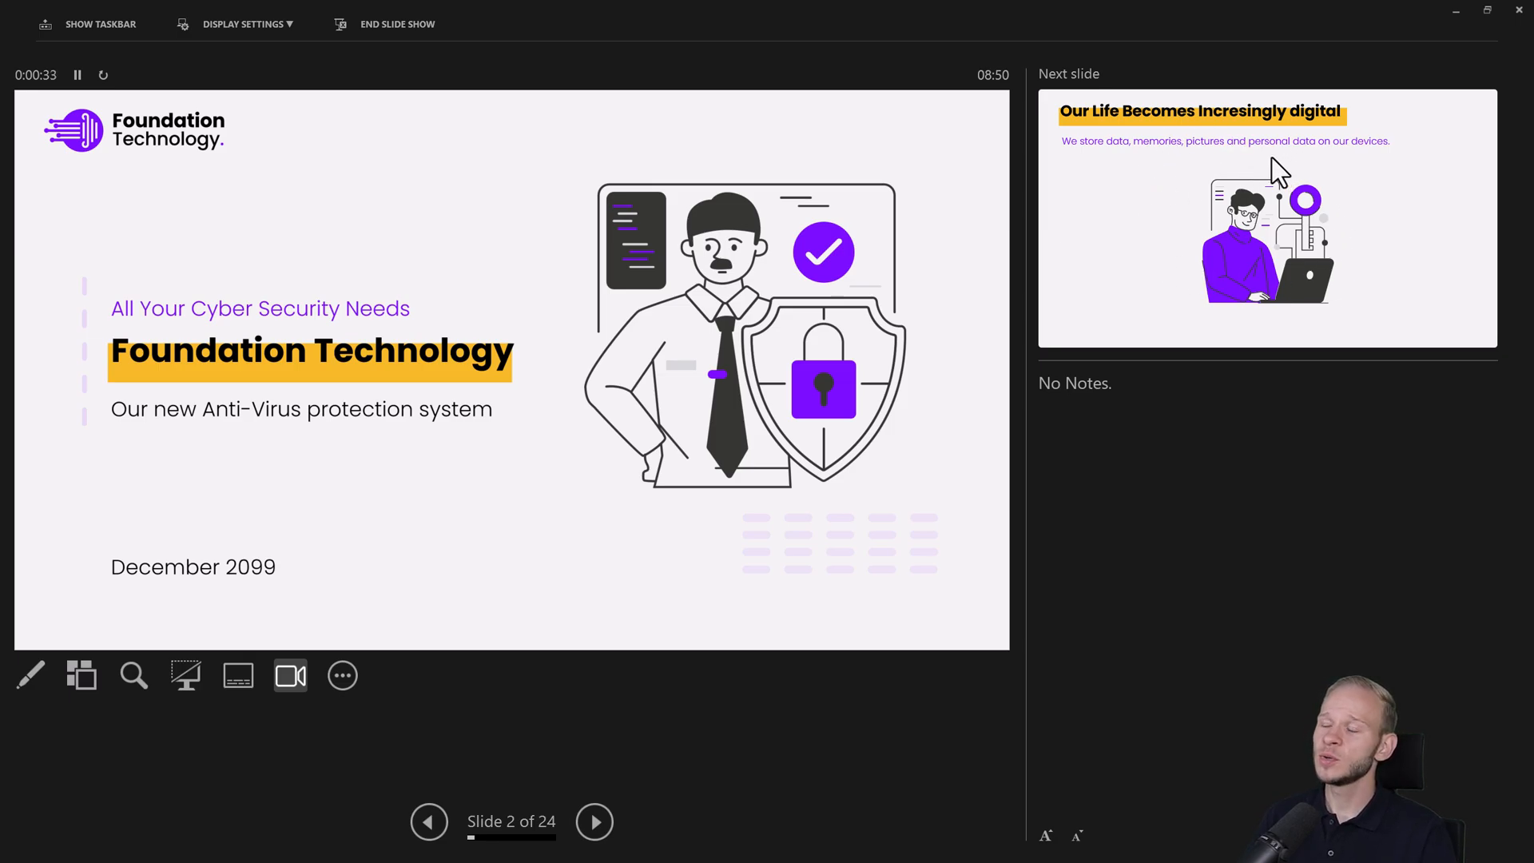
mouse_move(484, 487)
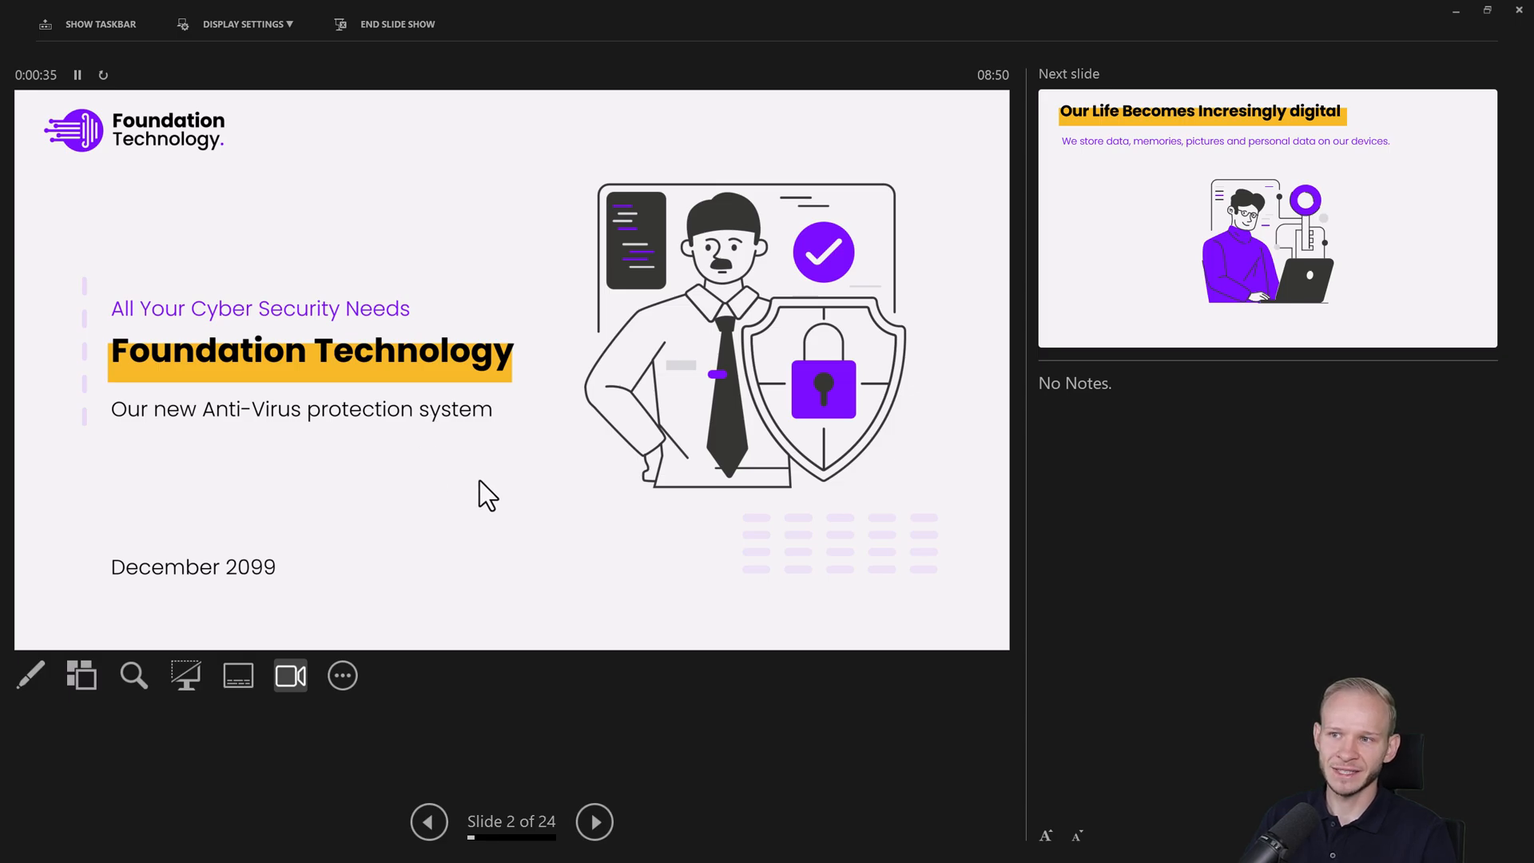
mouse_move(1256, 231)
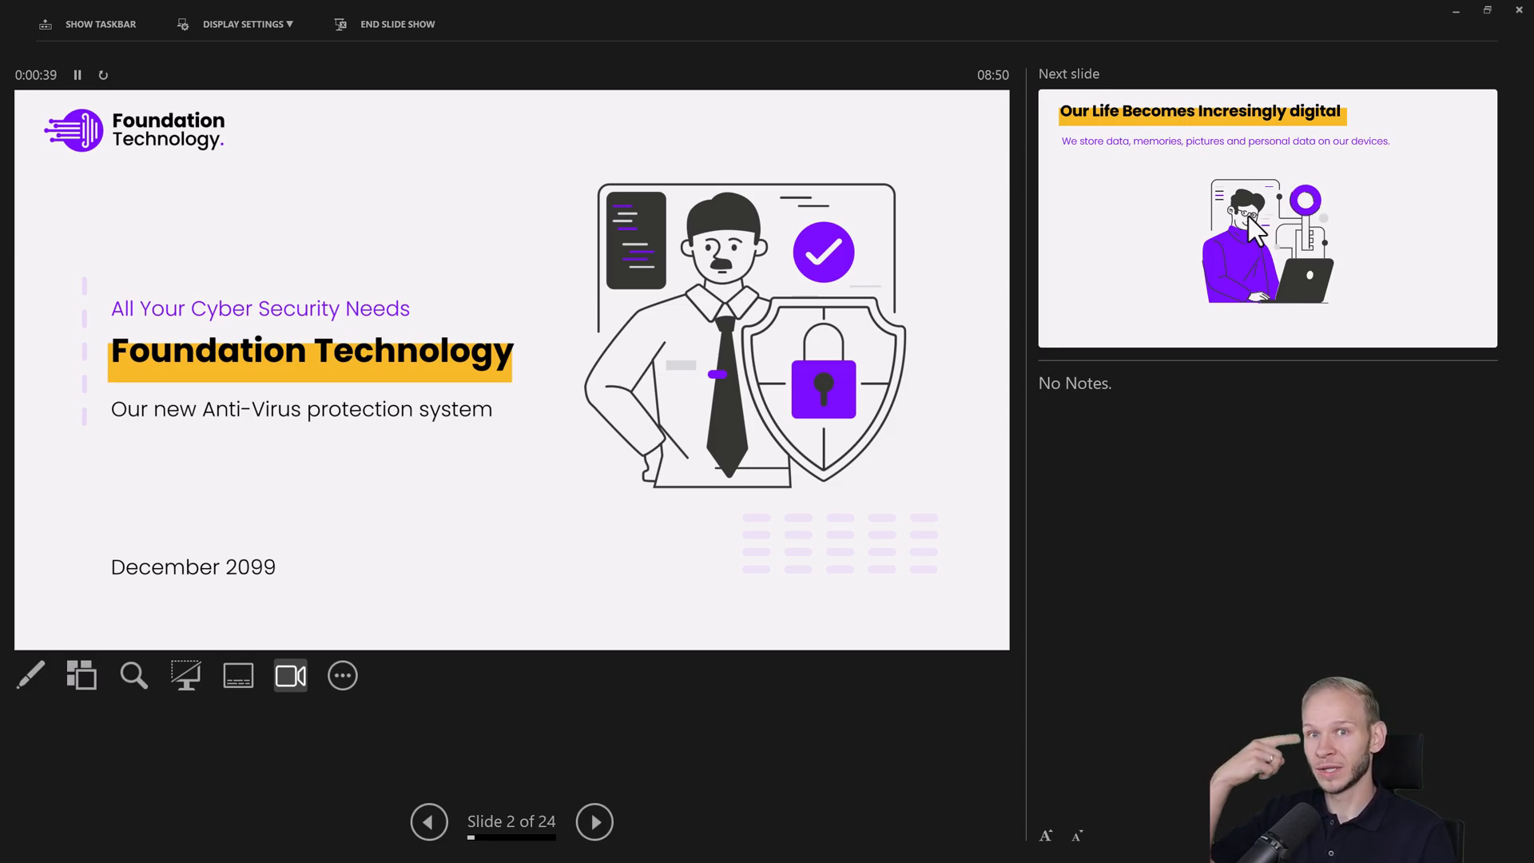
mouse_move(1103, 451)
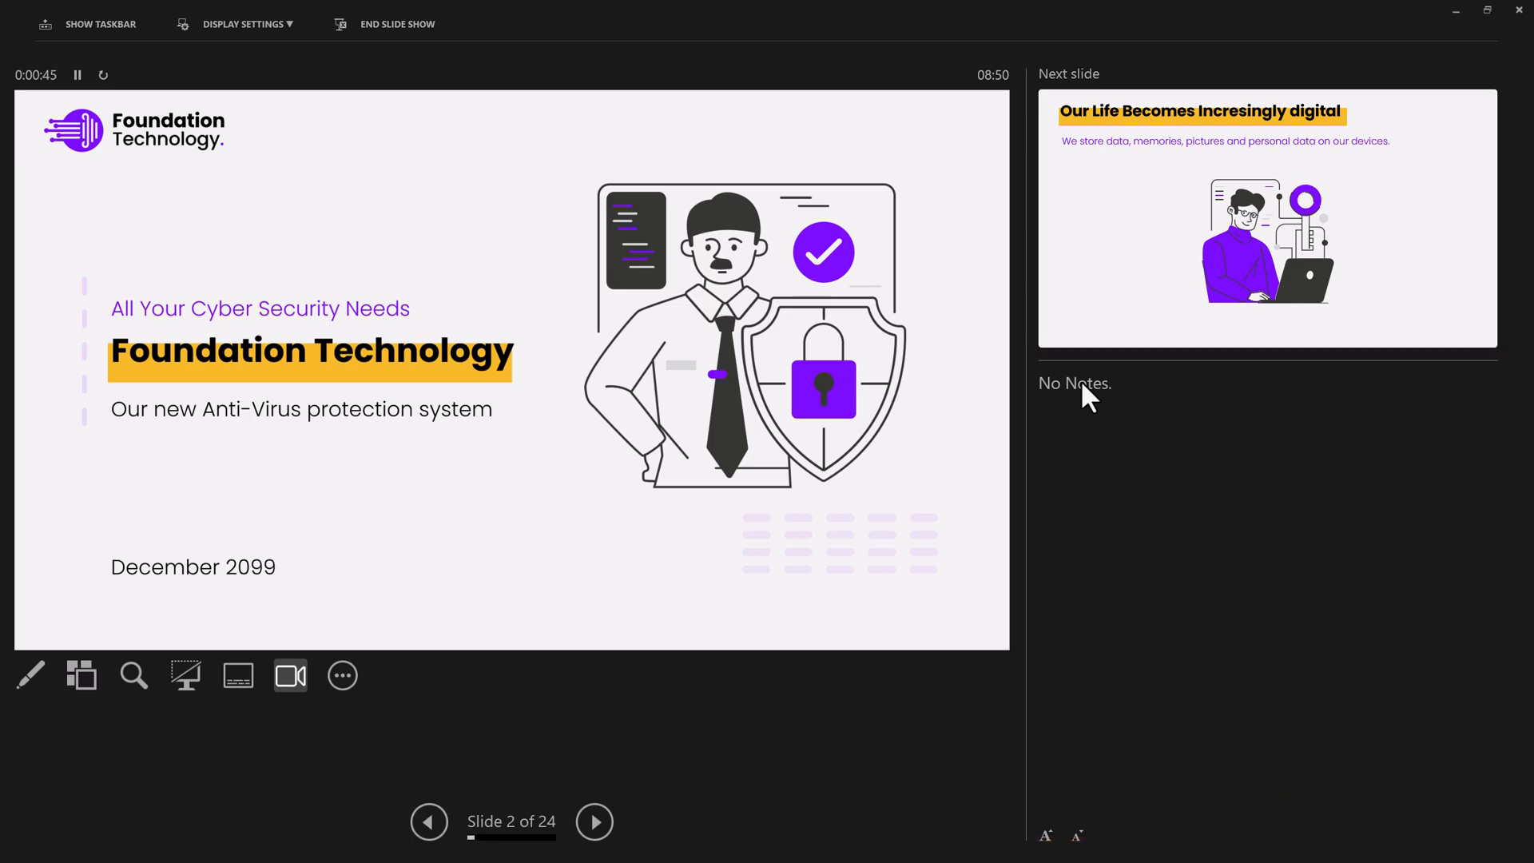
End the slide show and return to editing slide 2
click(396, 24)
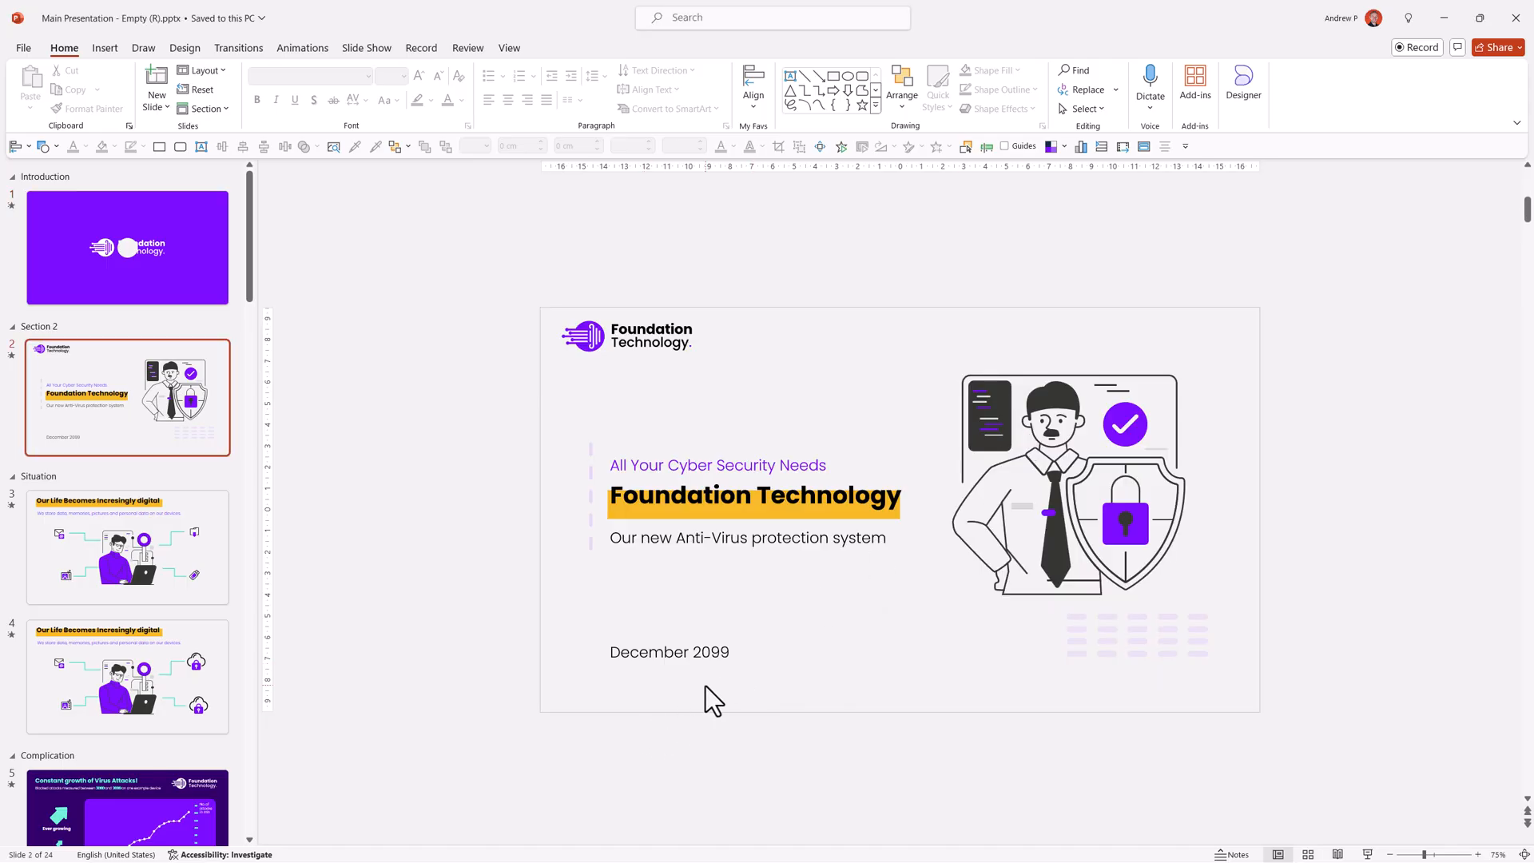
Add four-bullet speaker notes to slide 2 and present again in Presenter View
click(1234, 853)
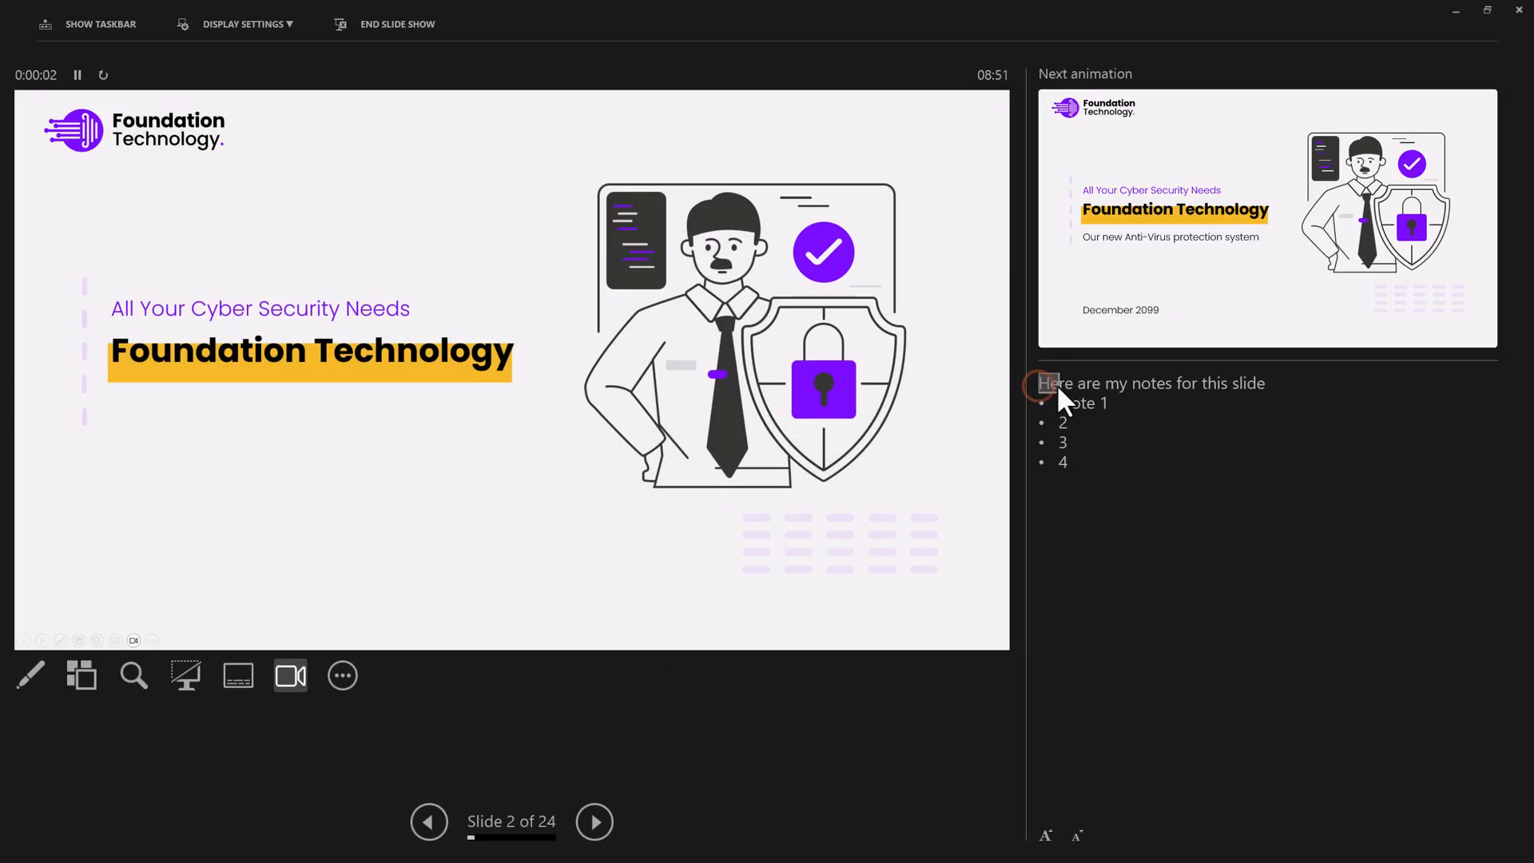
Enlarge the speaker notes text below the notes pane in Presenter View
click(1045, 835)
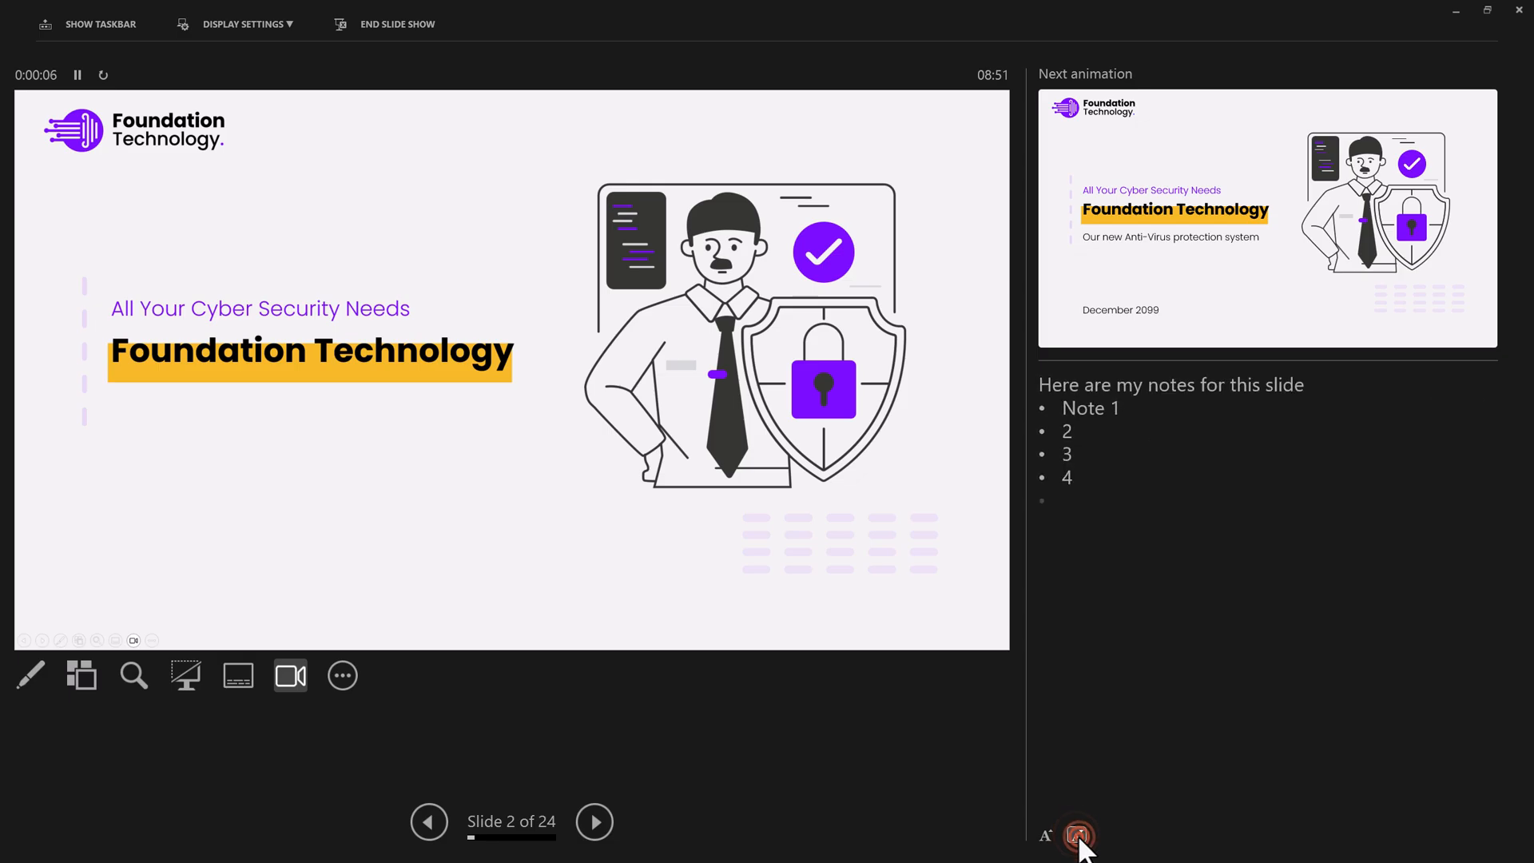
mouse_move(987, 717)
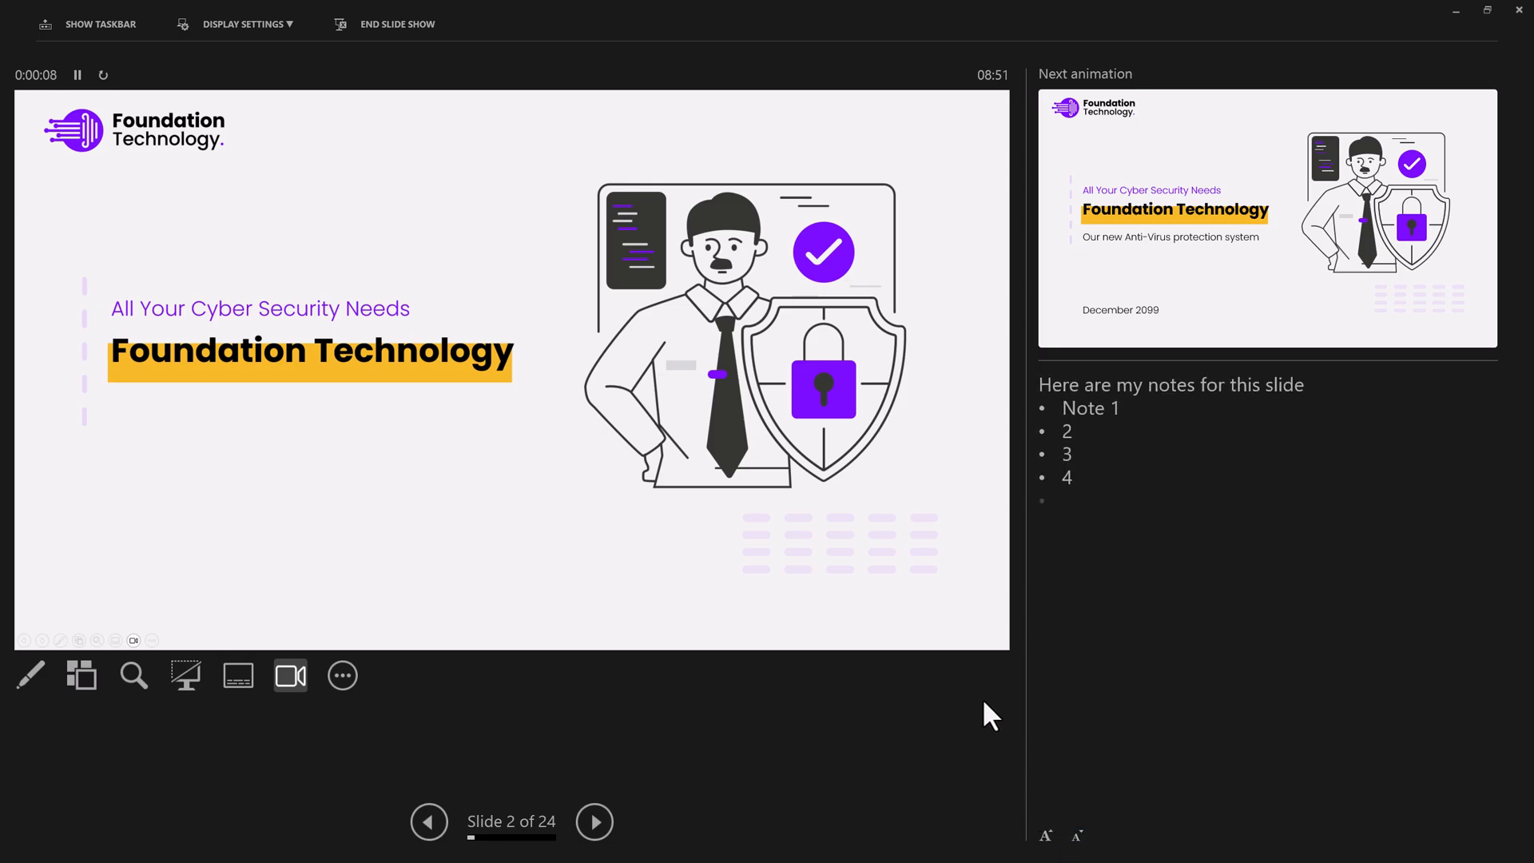
mouse_move(1154, 470)
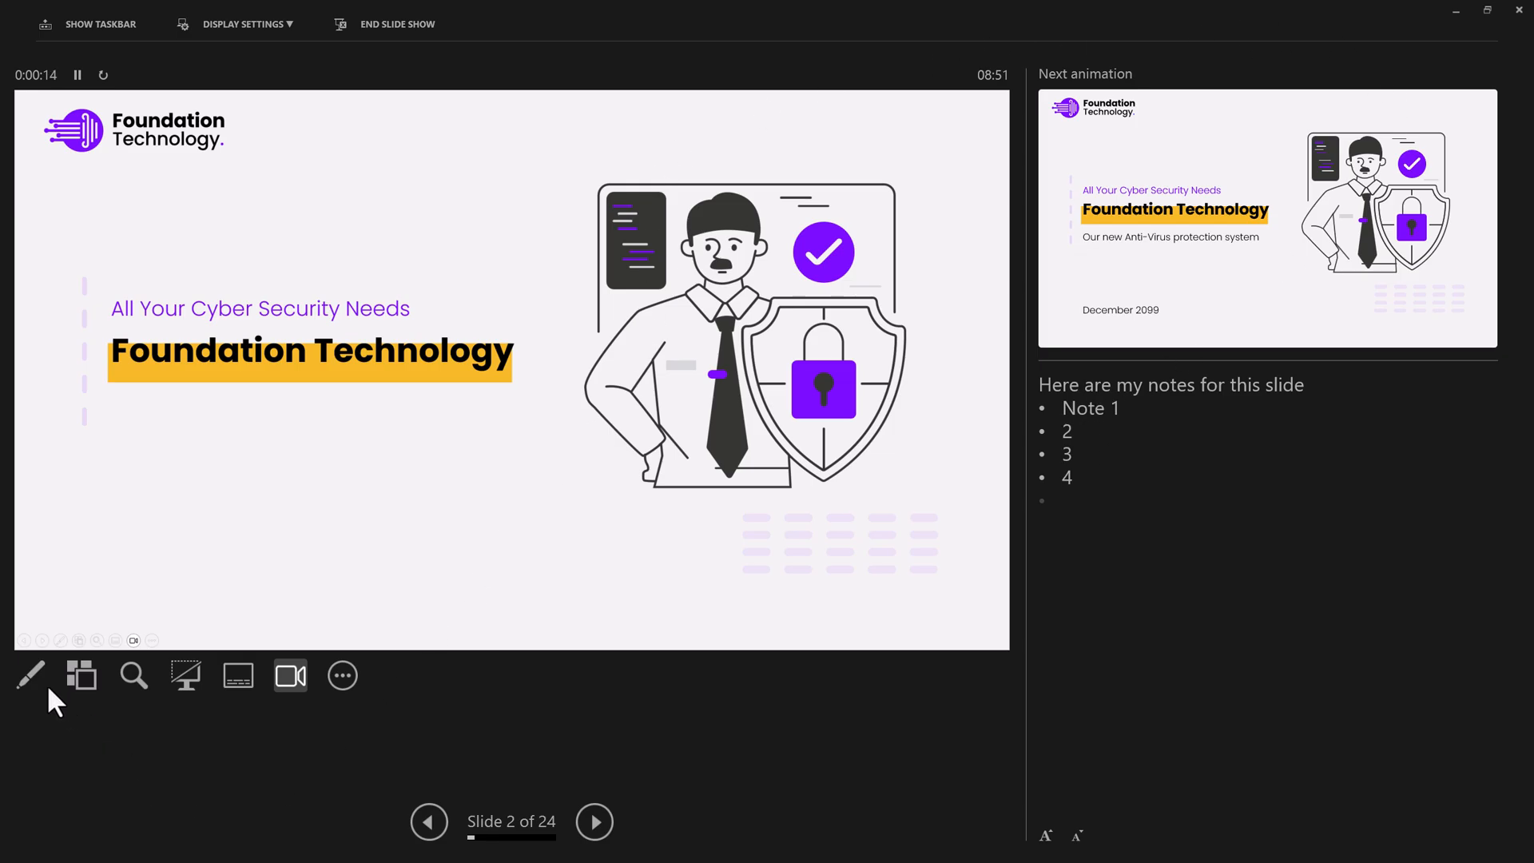
Pick the red pen and scribble over the Foundation Technology title on slide 2
click(29, 676)
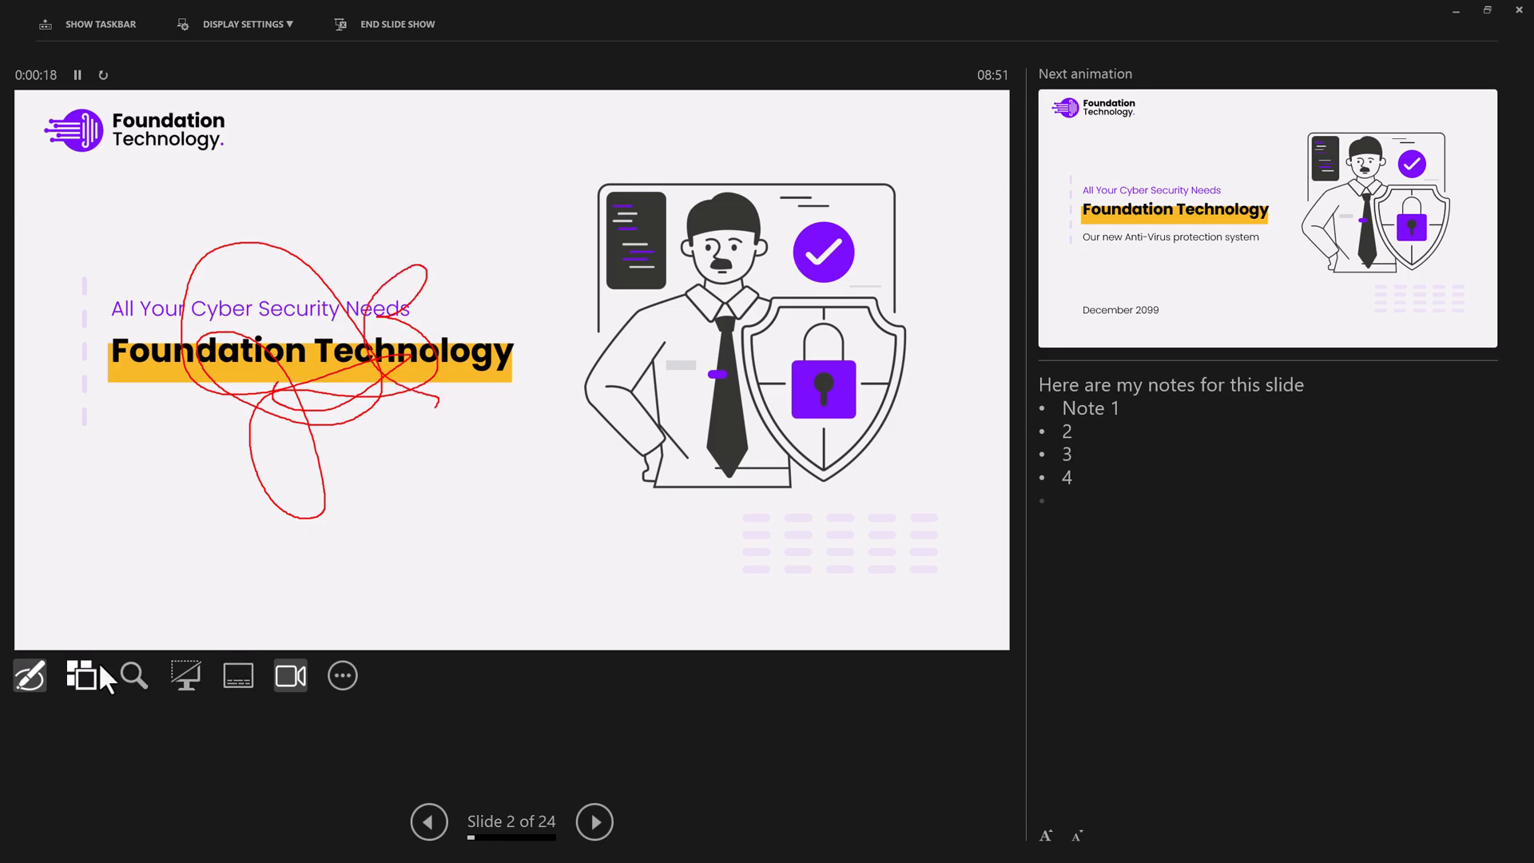
click(135, 674)
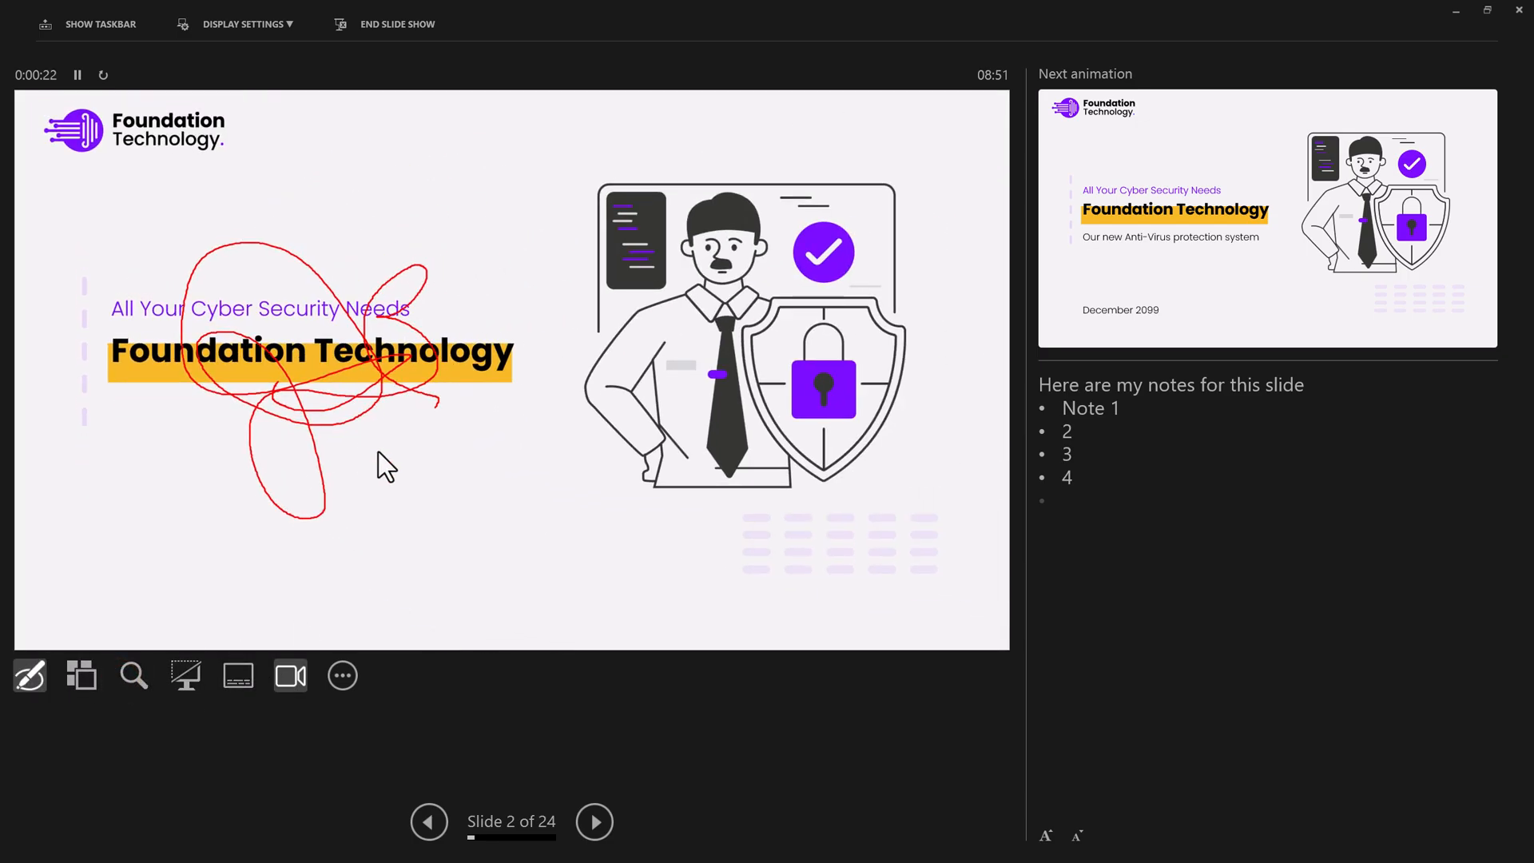
mouse_move(222, 685)
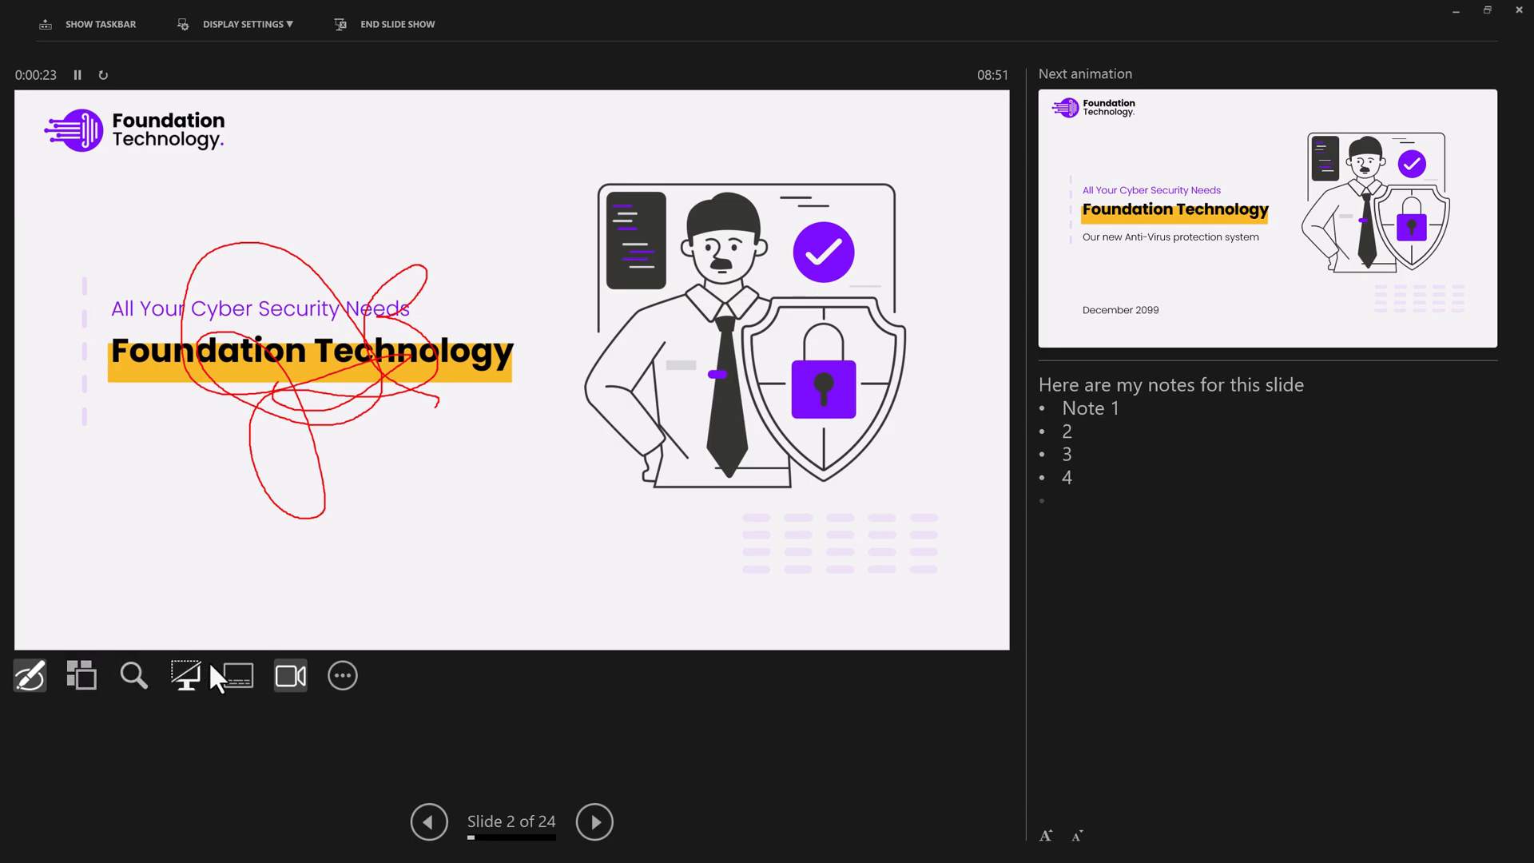
mouse_move(238, 676)
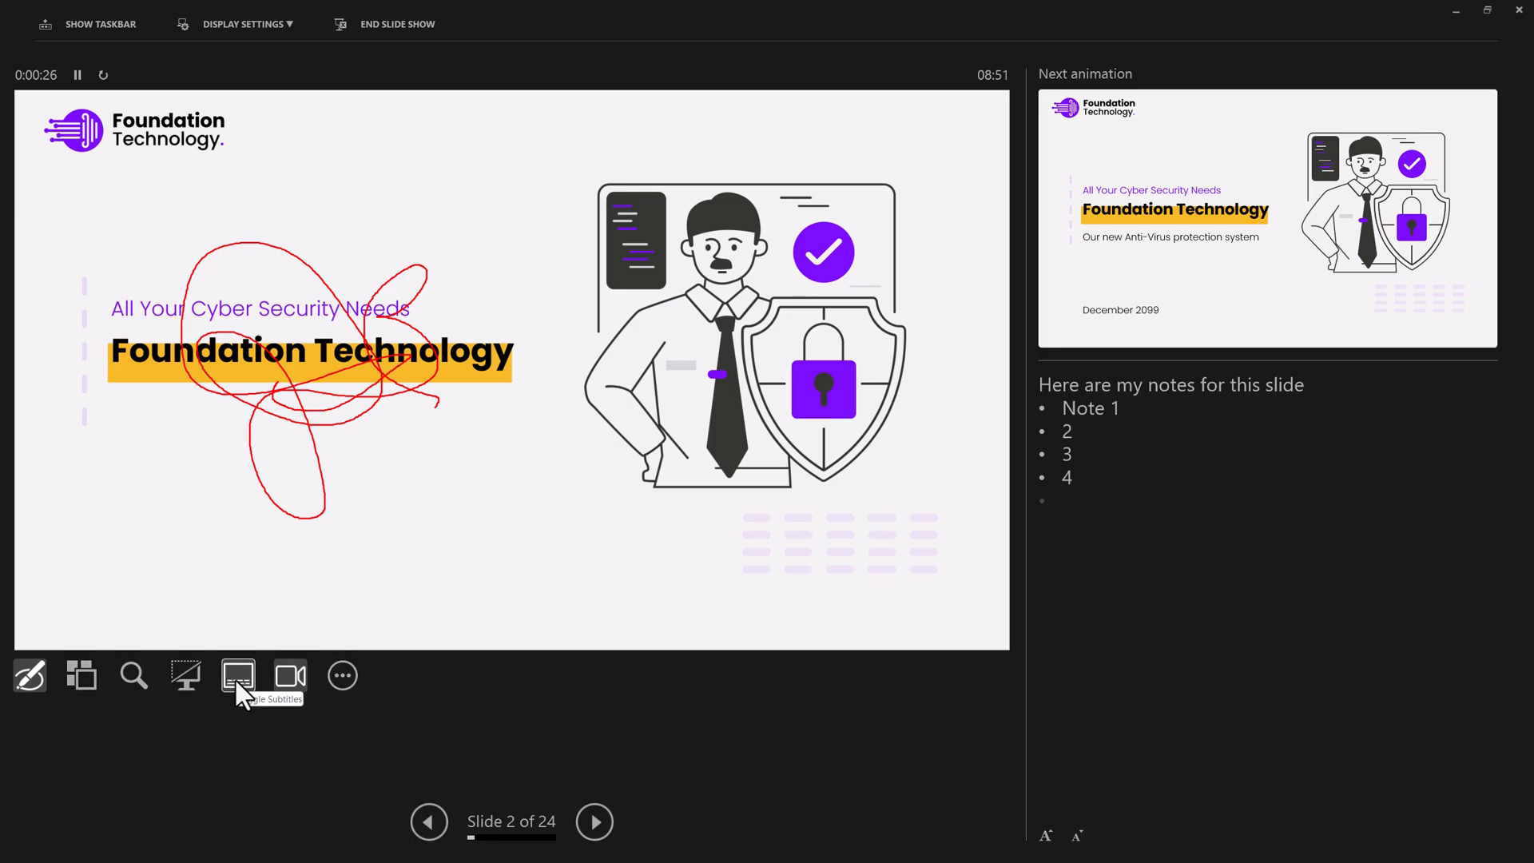